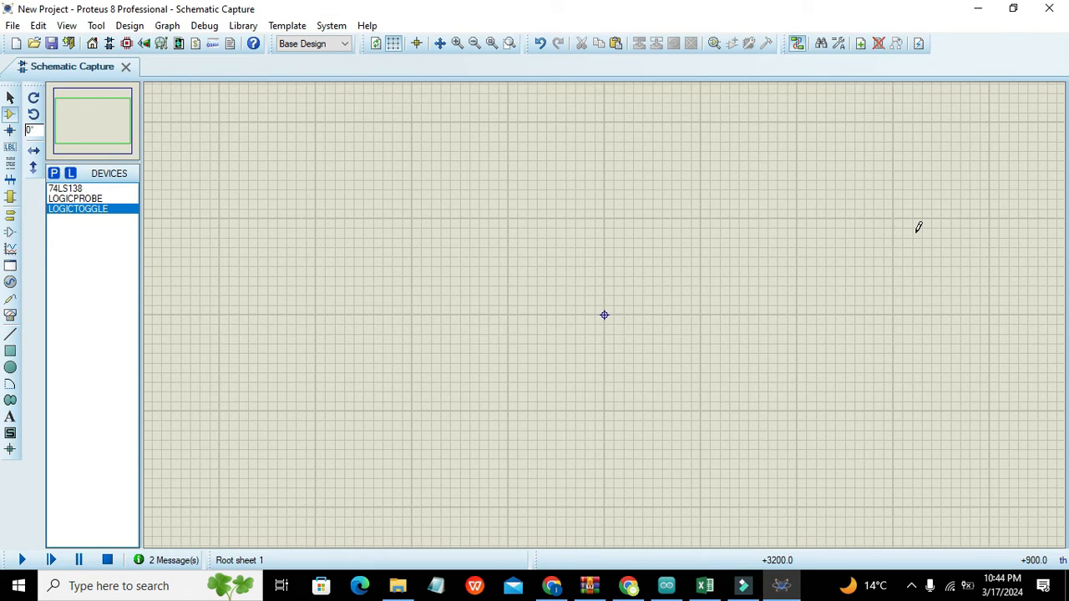
mouse_move(387, 151)
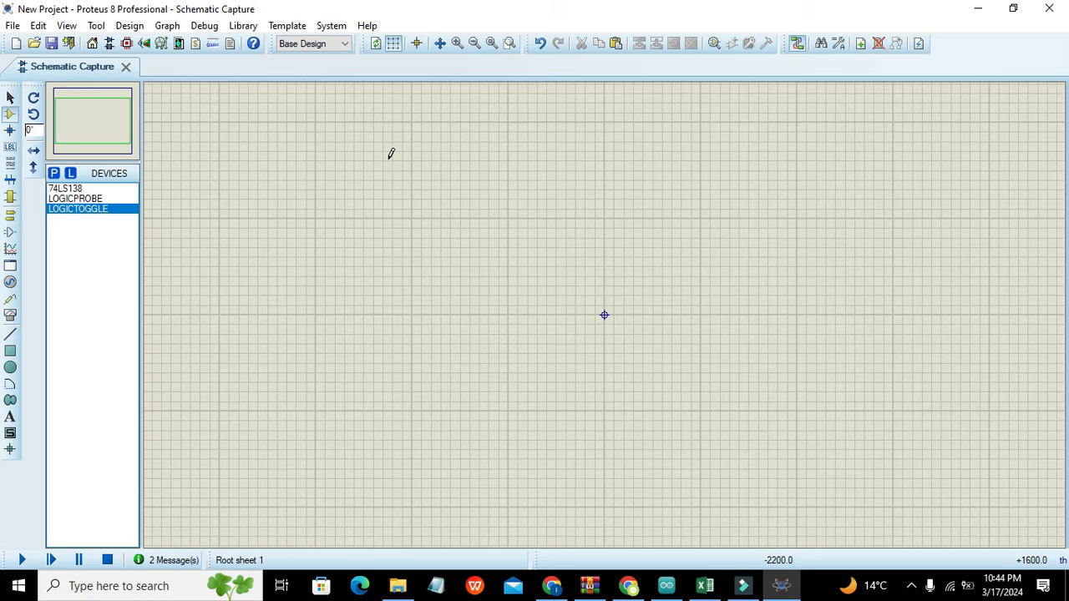
mouse_move(182, 162)
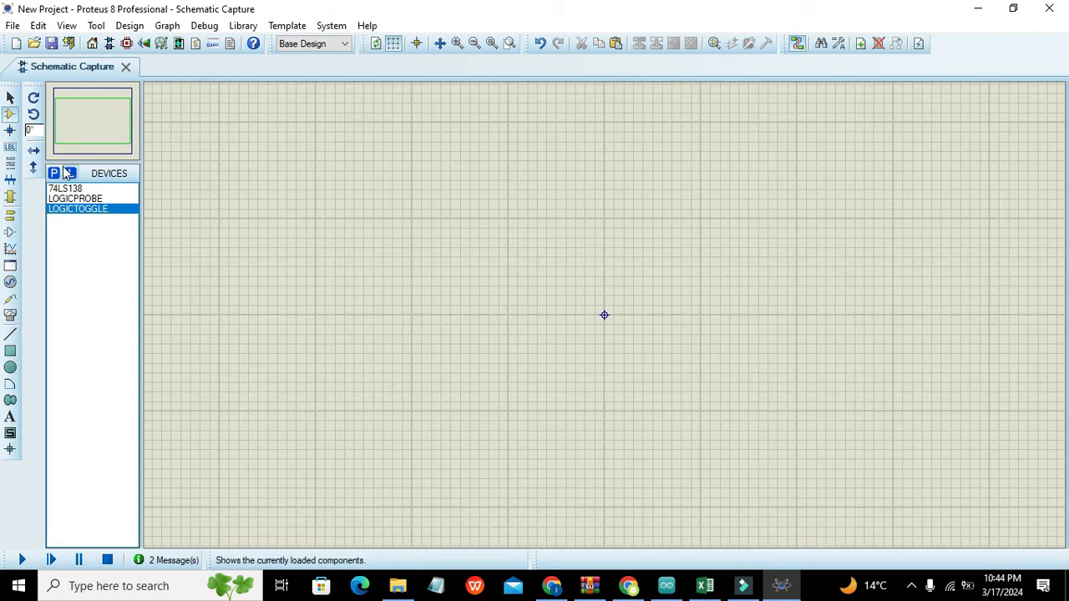
Search the device picker for 74LS138 and place it on the sheet as U1
left_click(53, 172)
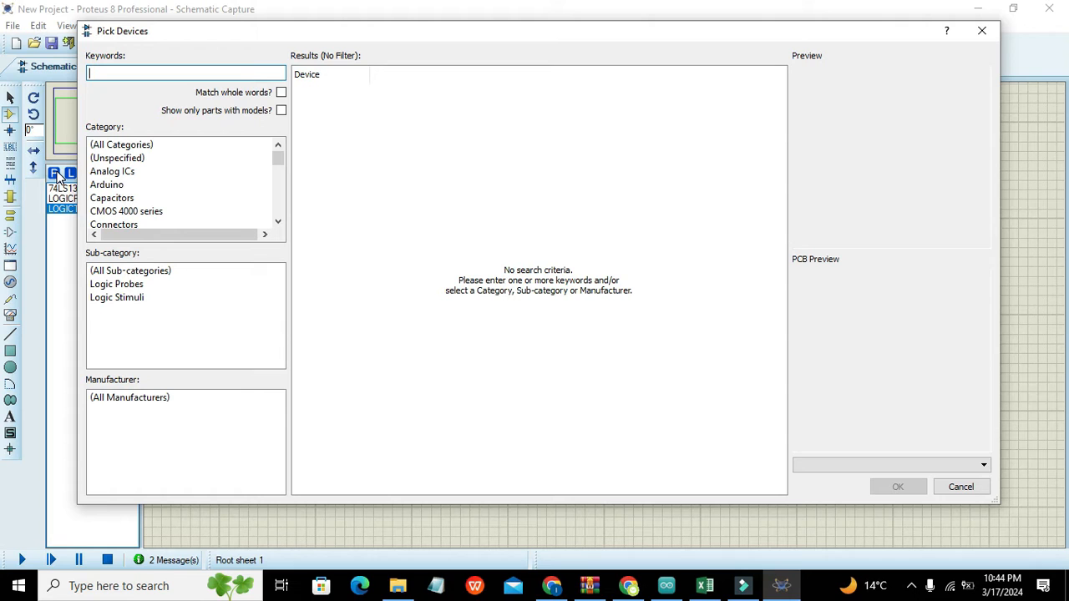
type("74ls138")
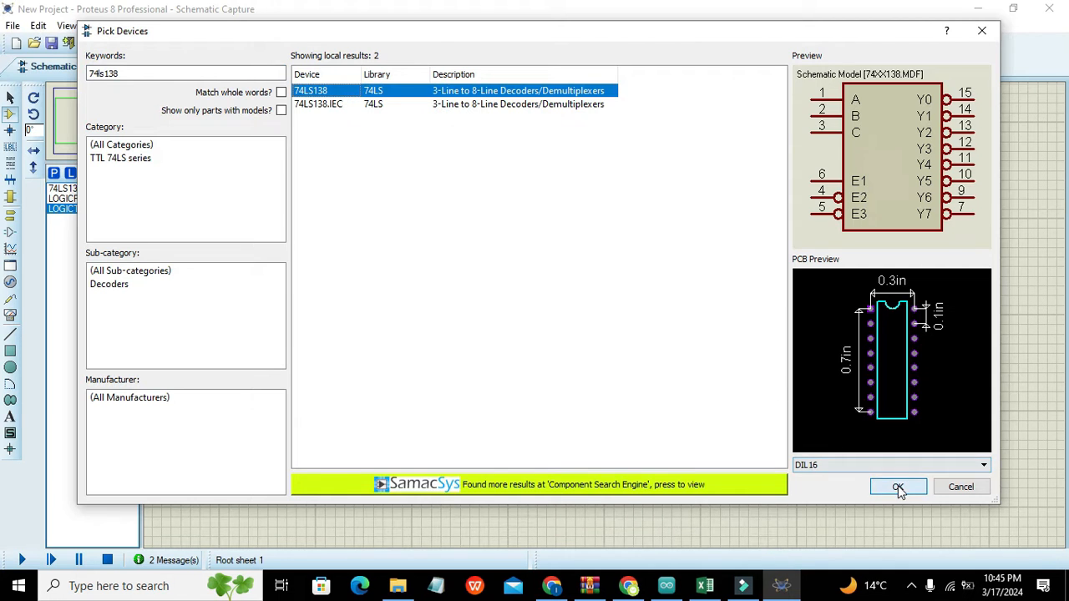
left_click(898, 487)
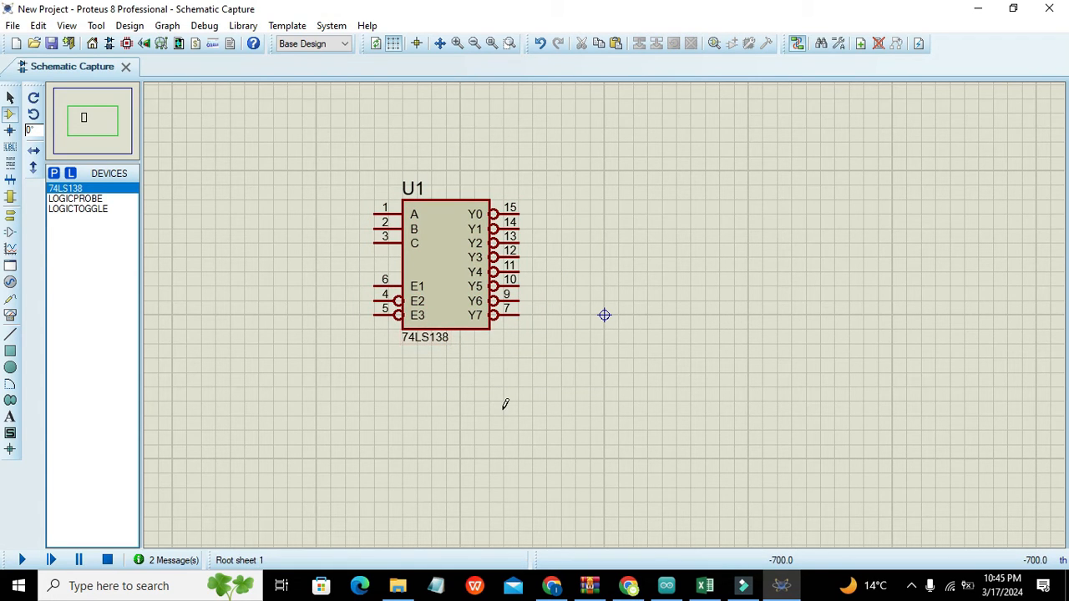
mouse_move(303, 159)
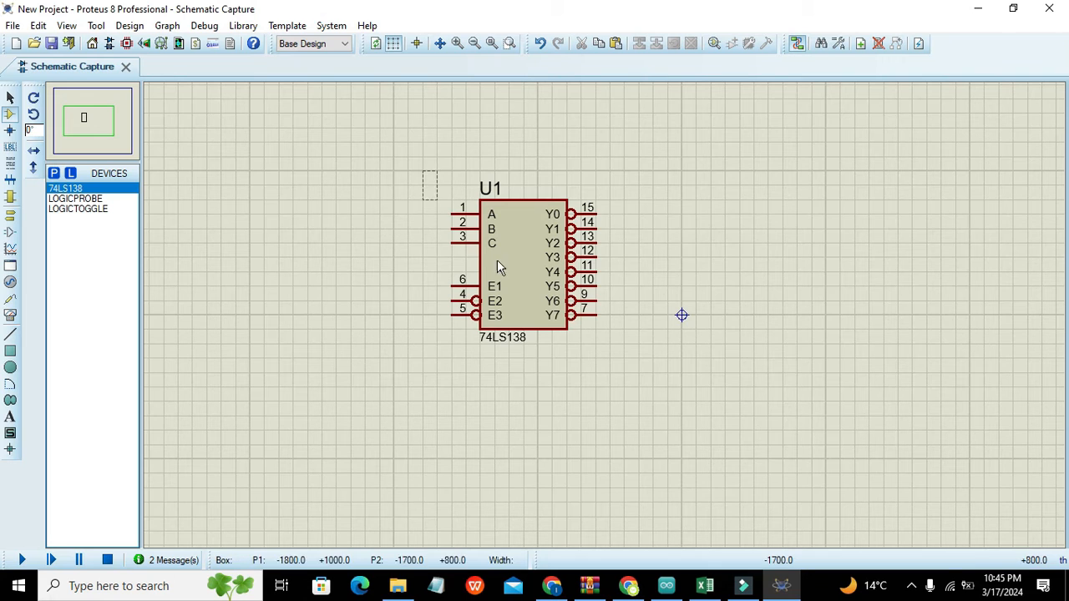
Shift U1 further right and search the device picker for LOGICTOGGLE
left_click_drag(428, 173, 611, 359)
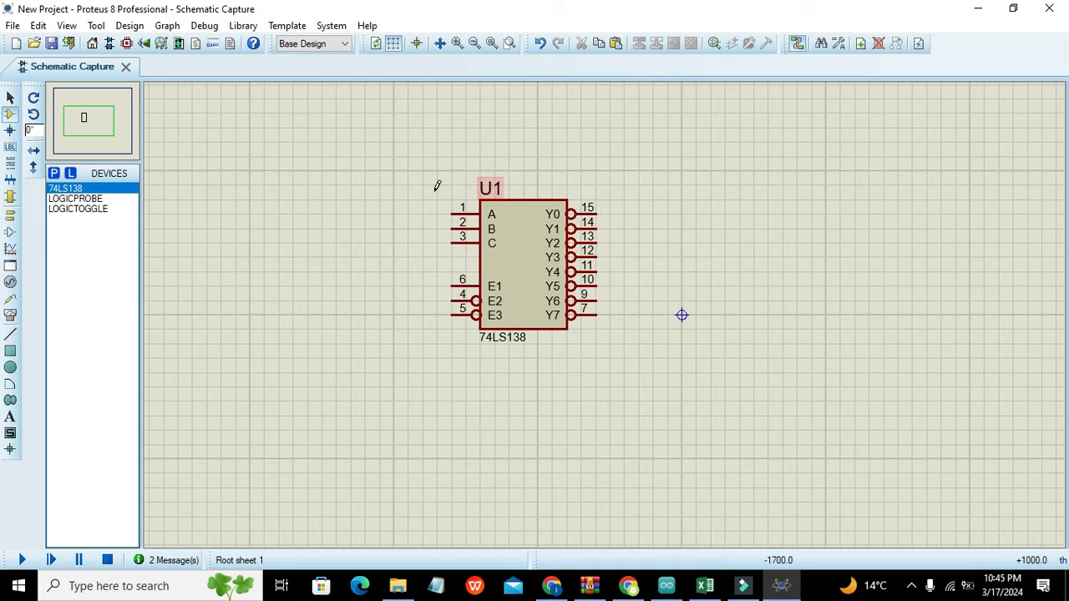
mouse_move(451, 167)
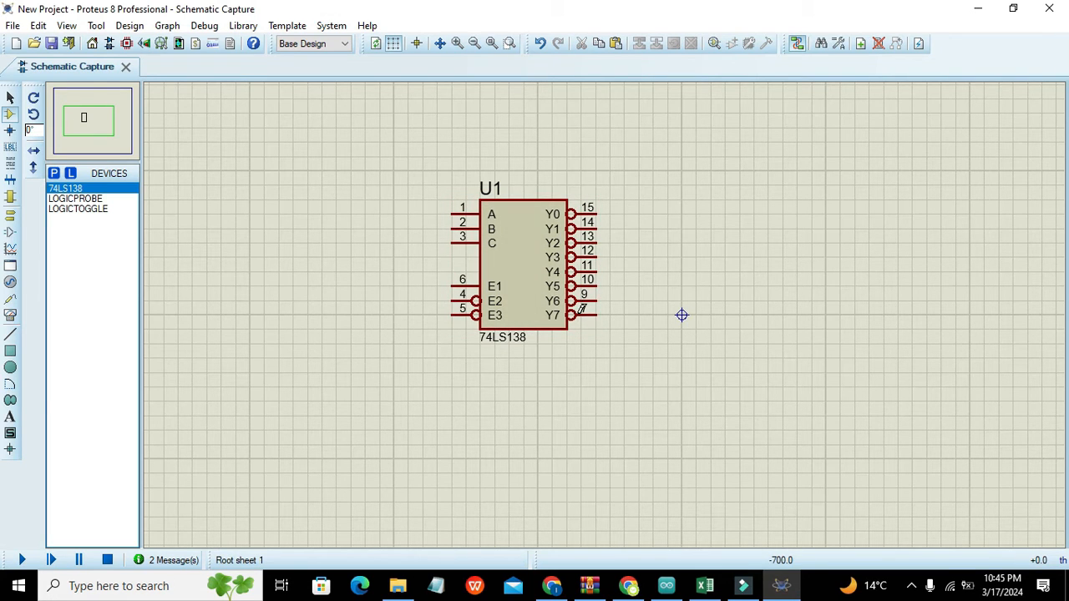
left_click(518, 259)
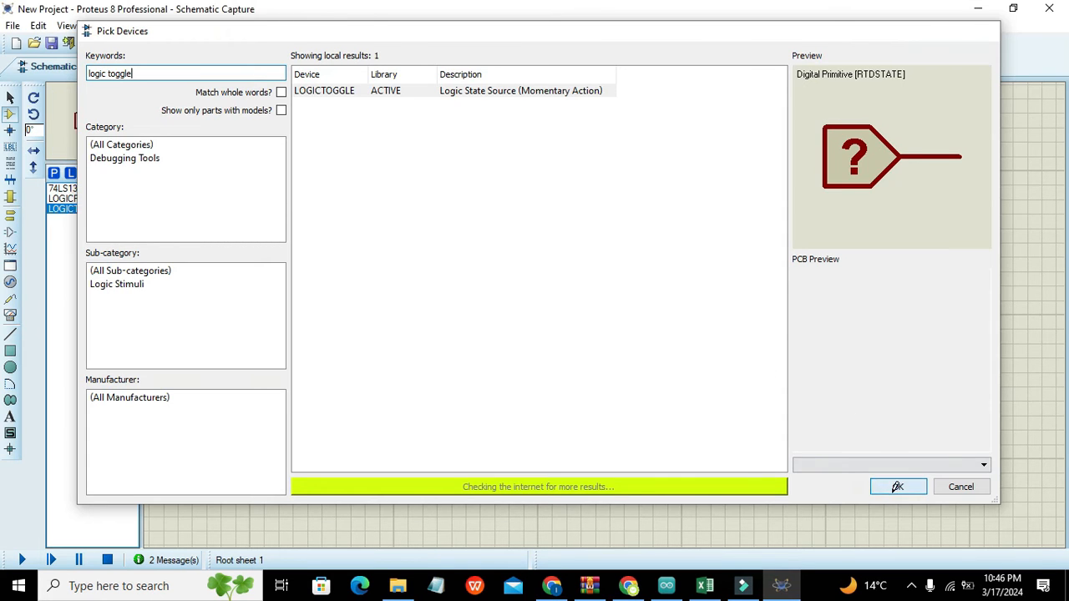
Place logic toggles wired to decoder inputs A, B, C, and switch the top toggle to 1
left_click(897, 486)
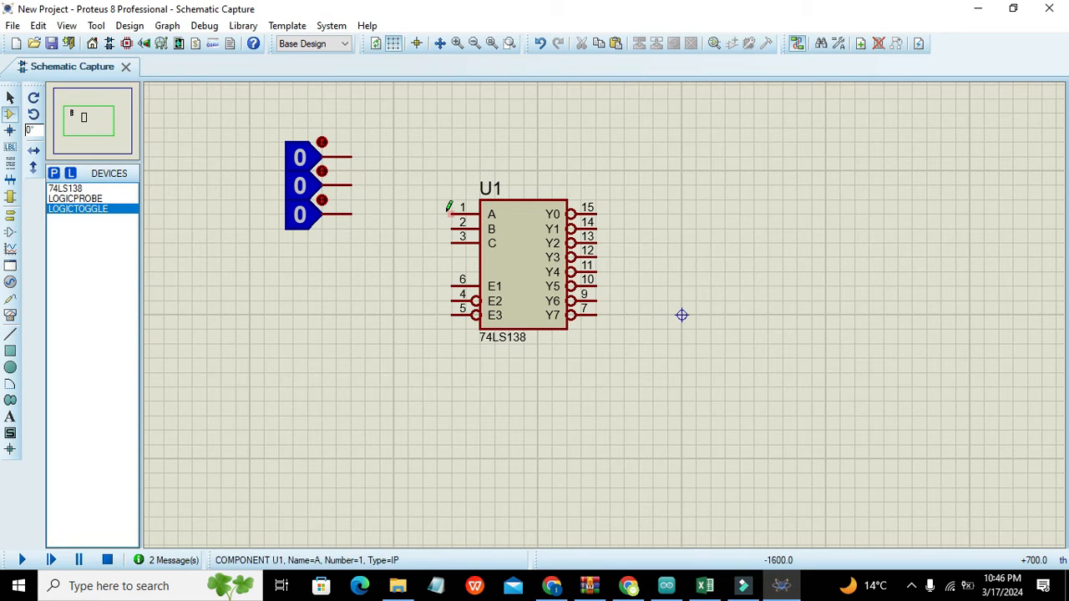
left_click_drag(351, 156, 476, 213)
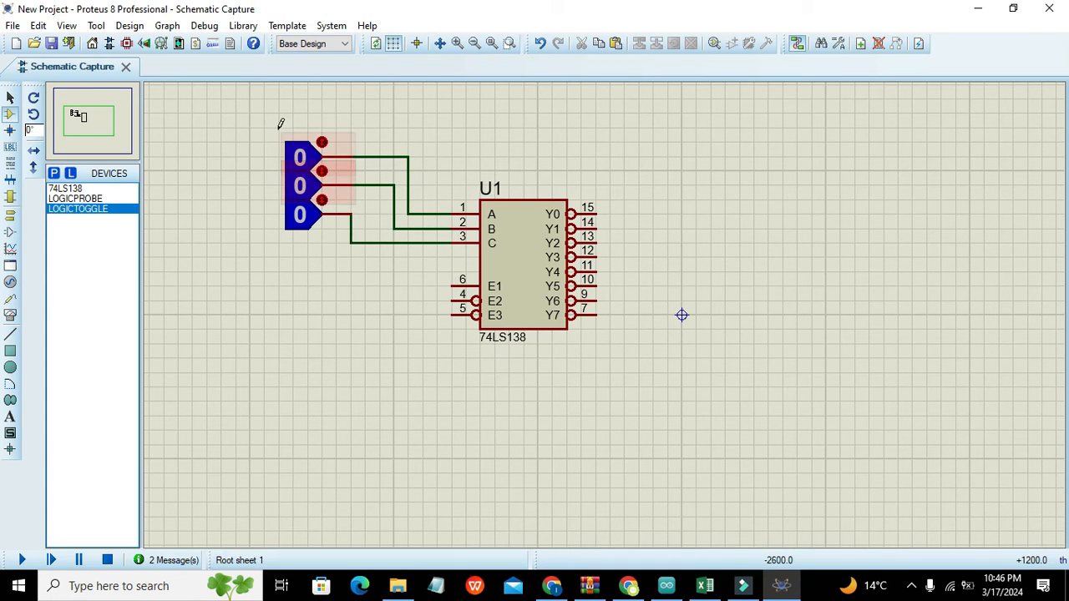
left_click(318, 184)
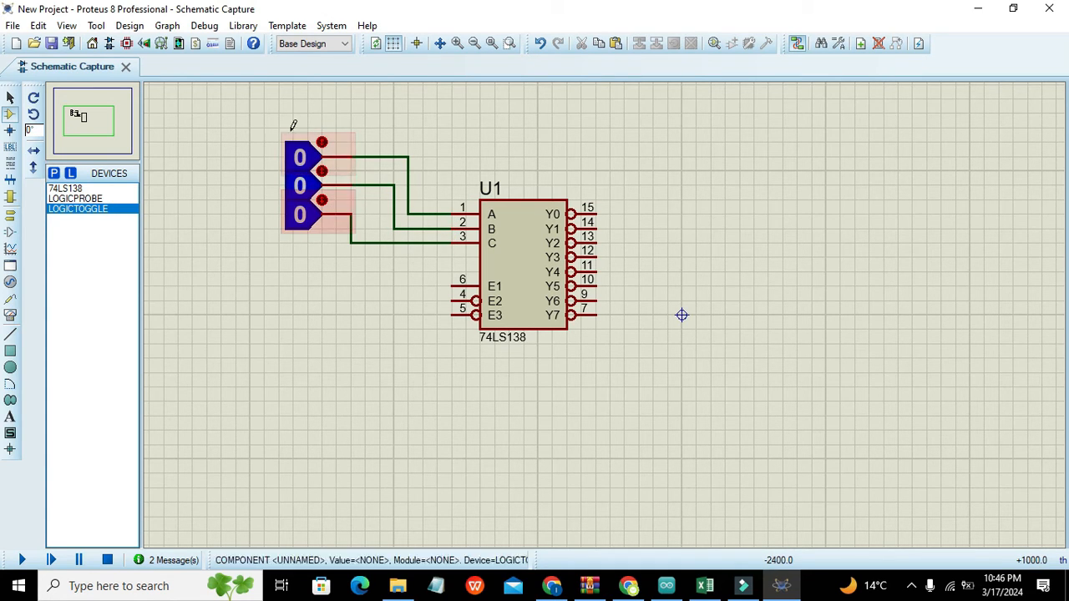
left_click(299, 158)
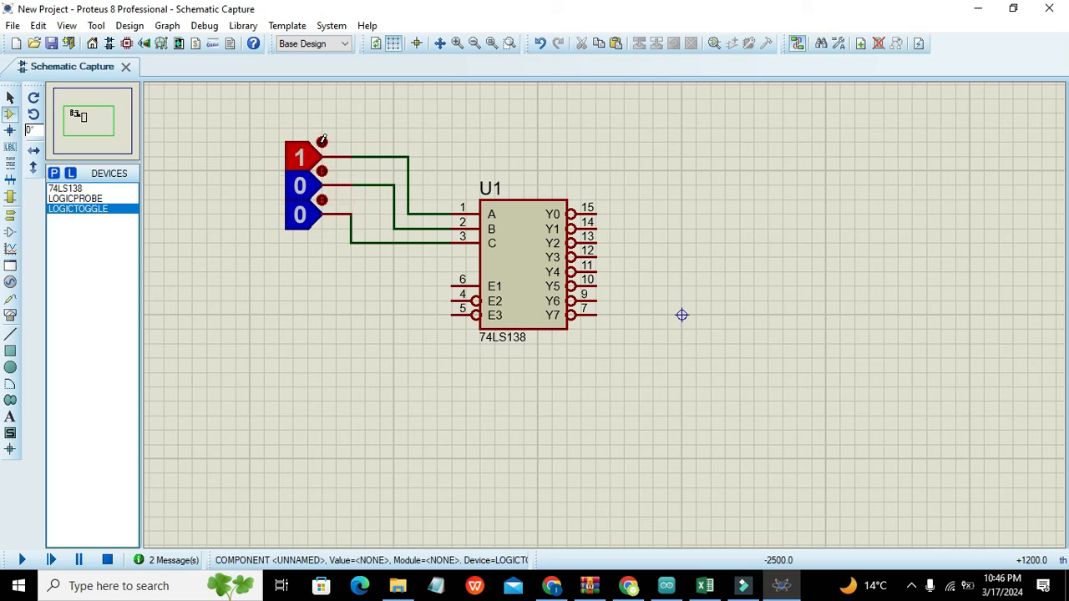
left_click(299, 158)
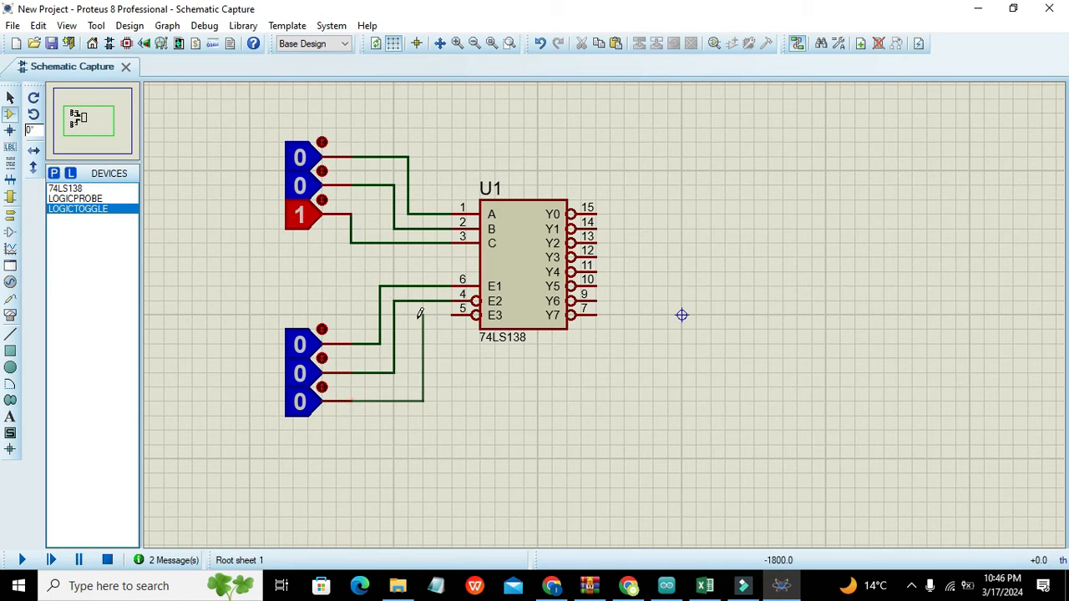
Wire logic toggles to the E1, E2 and E3 enable inputs of the 74LS138
left_click(522, 263)
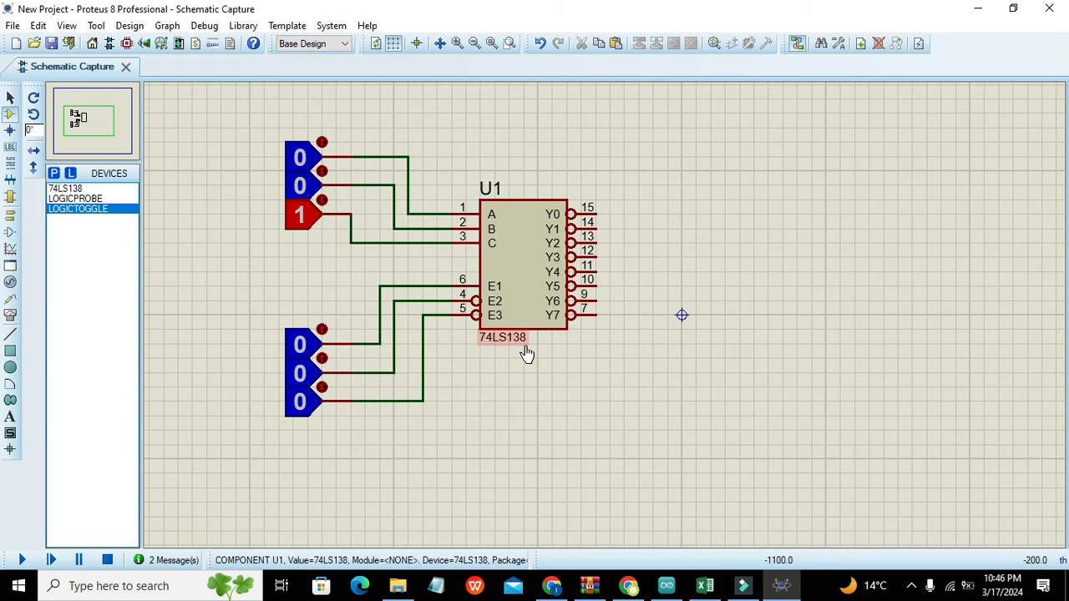
left_click(522, 336)
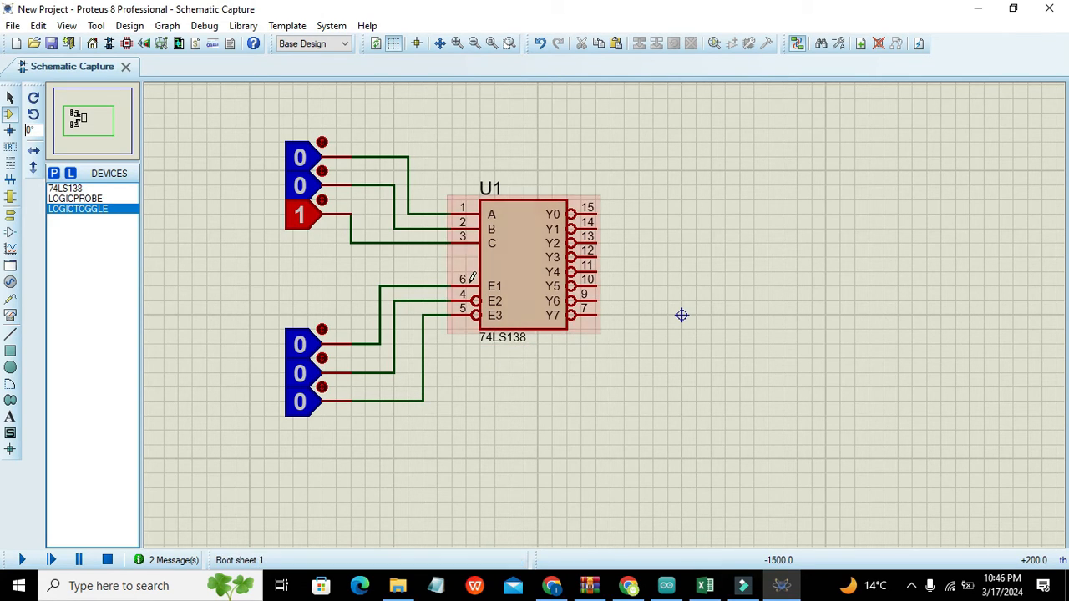
left_click(682, 315)
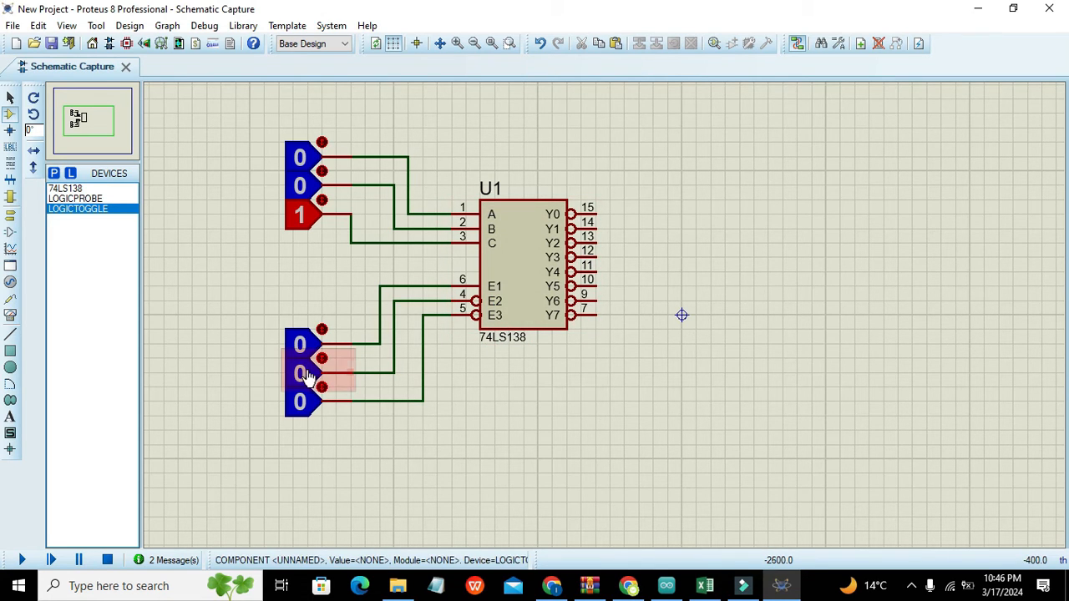
left_click(521, 263)
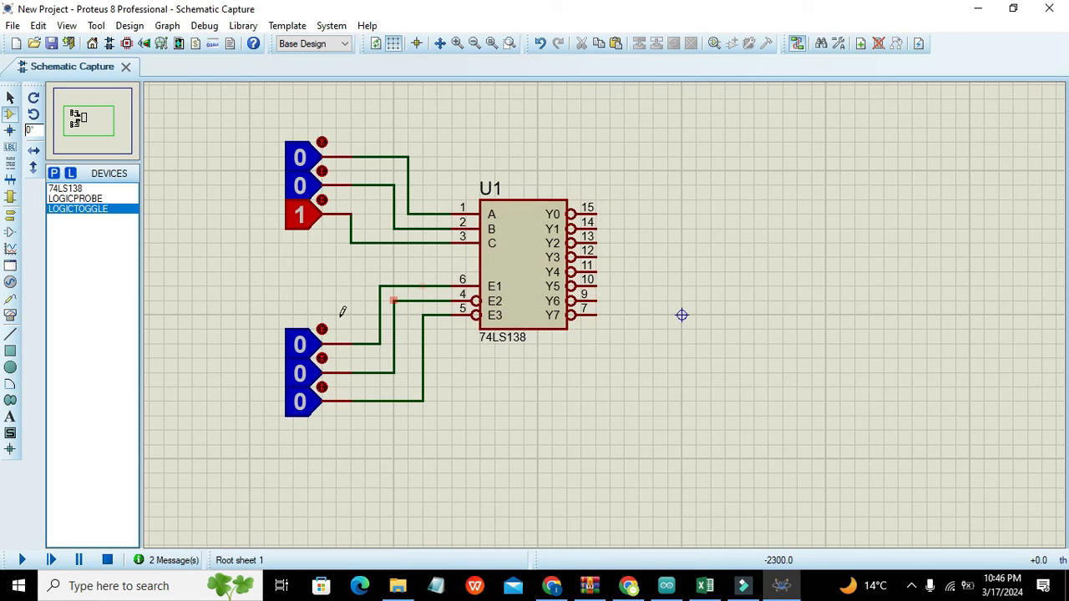
left_click(299, 343)
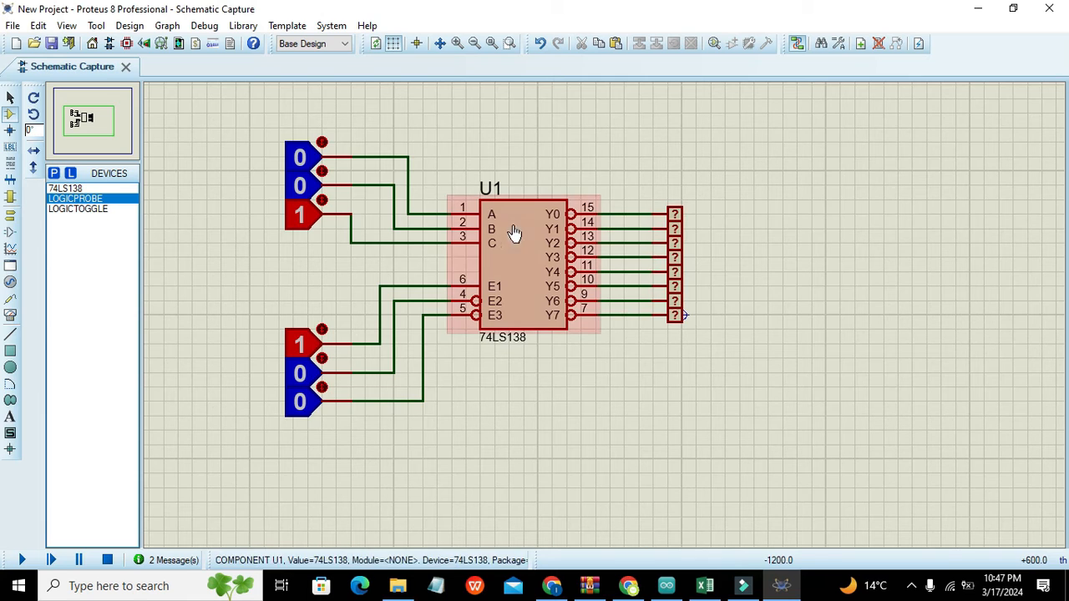
Run the simulation, showing Y0 low and Y1–Y7 high for inputs 000
left_click(23, 560)
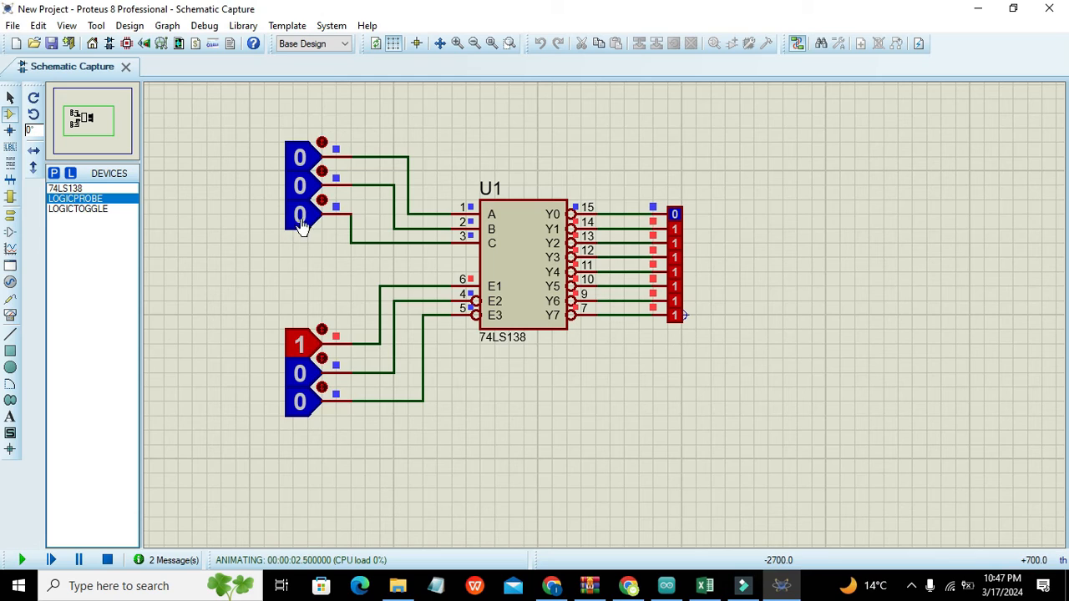
mouse_move(295, 158)
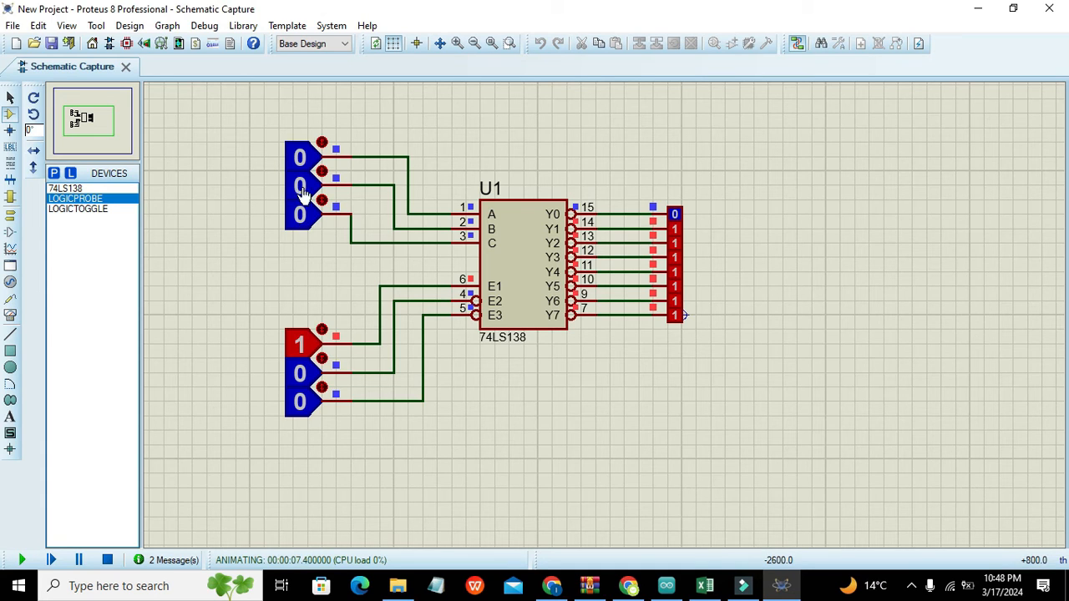
mouse_move(363, 128)
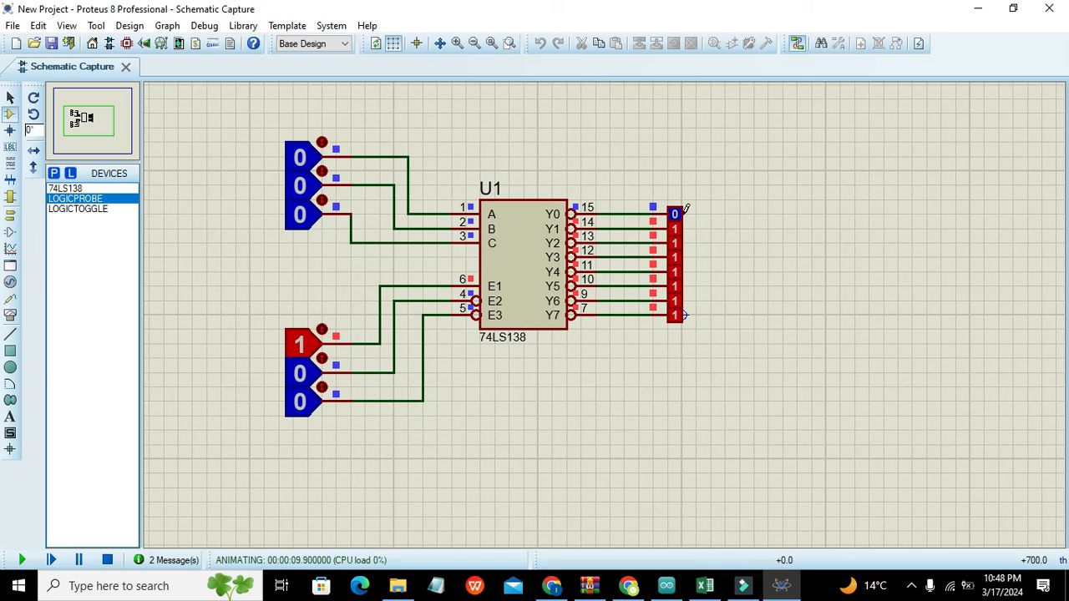
mouse_move(680, 220)
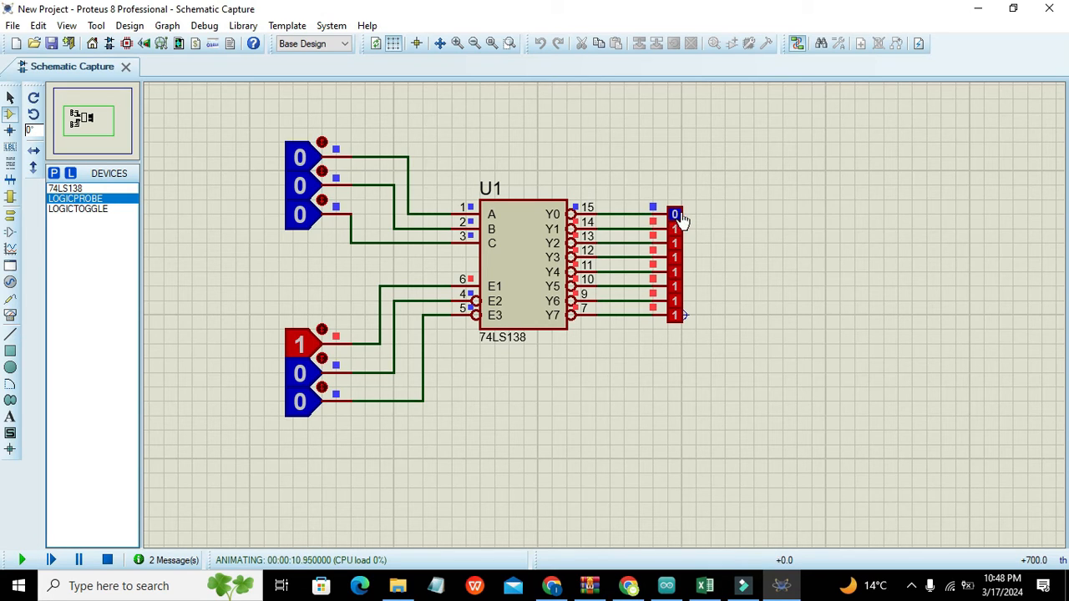
mouse_move(663, 221)
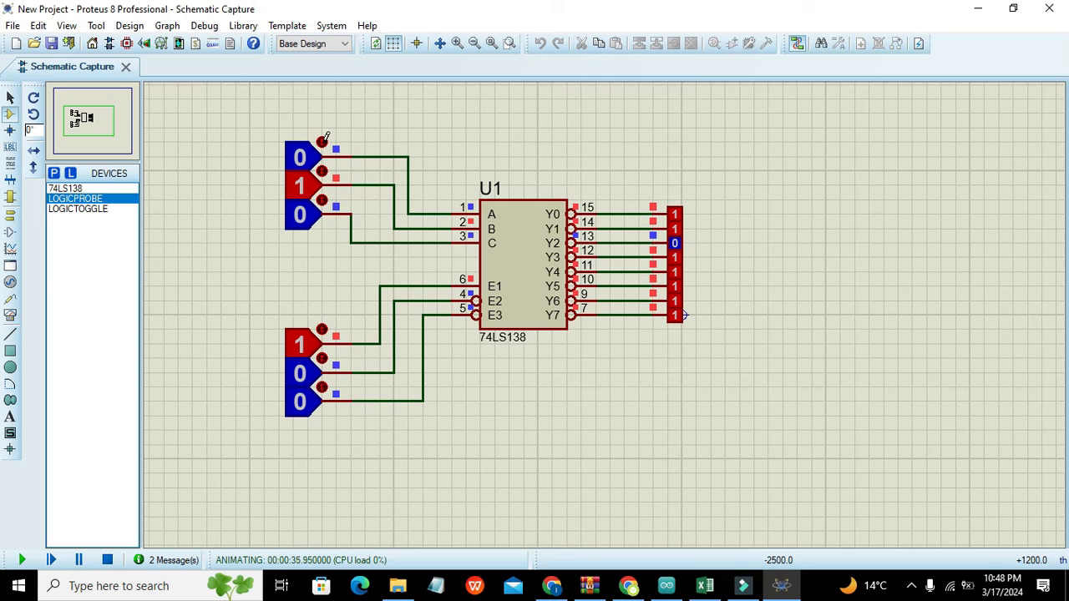
Step the A, B, C toggles up to 1, 1, 1 so only Y7 reads low
left_click(299, 157)
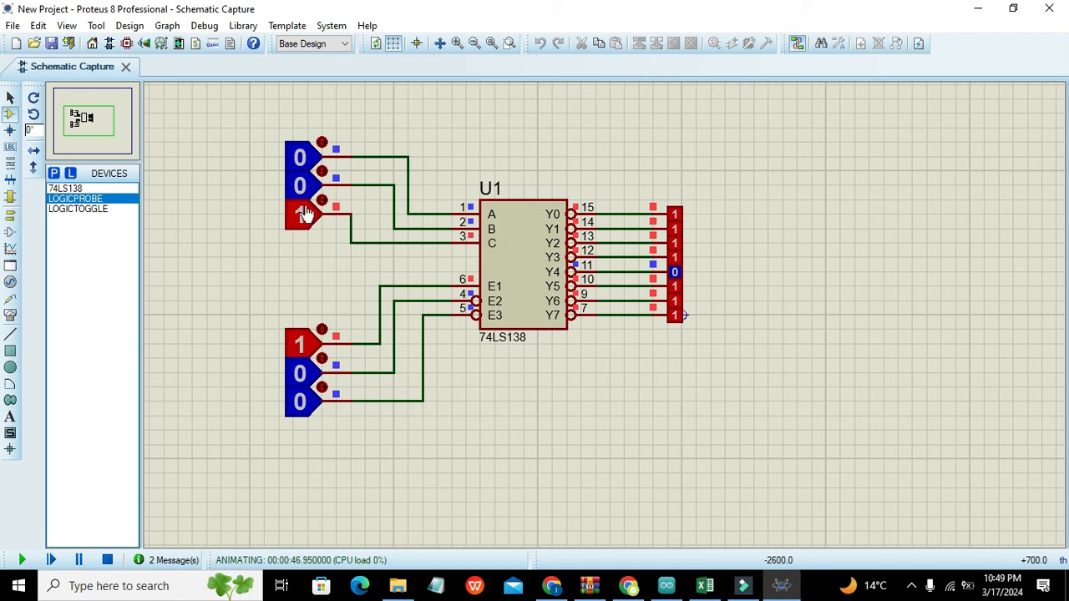
left_click(301, 214)
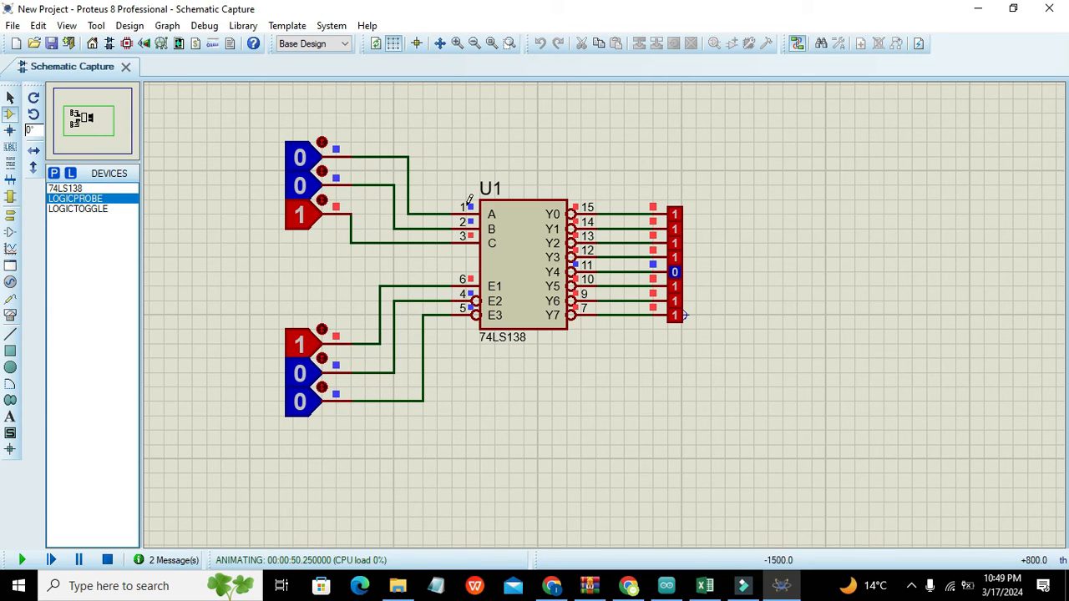
left_click(299, 157)
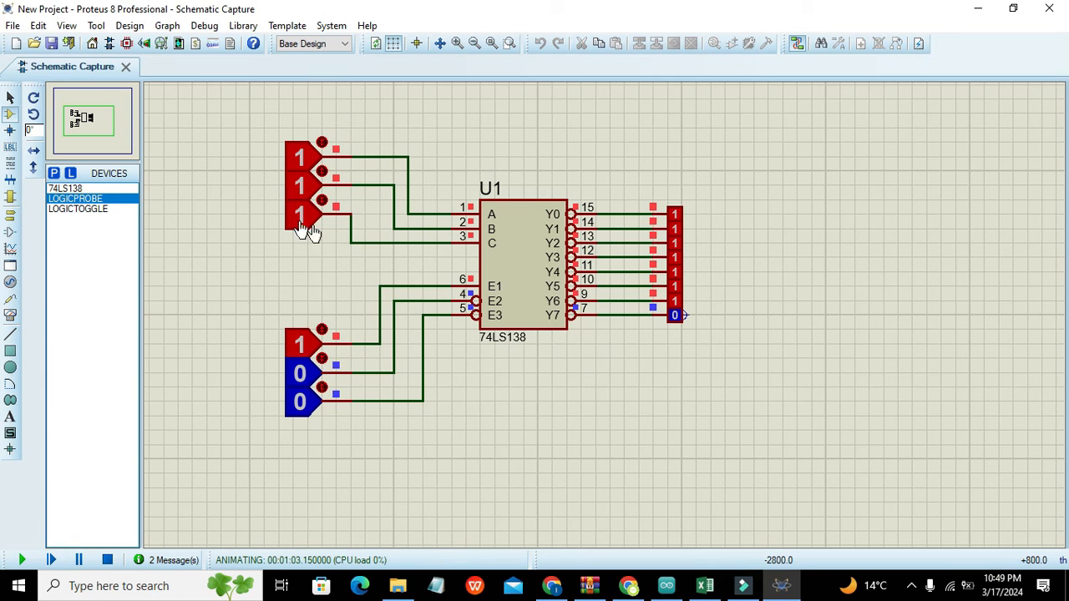
mouse_move(223, 219)
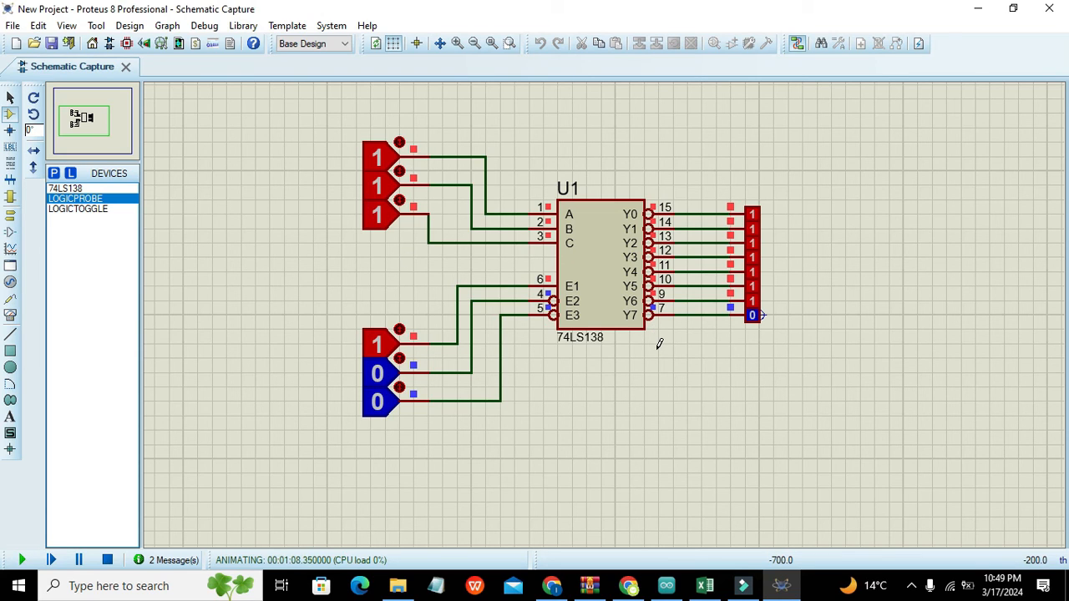
mouse_move(551, 136)
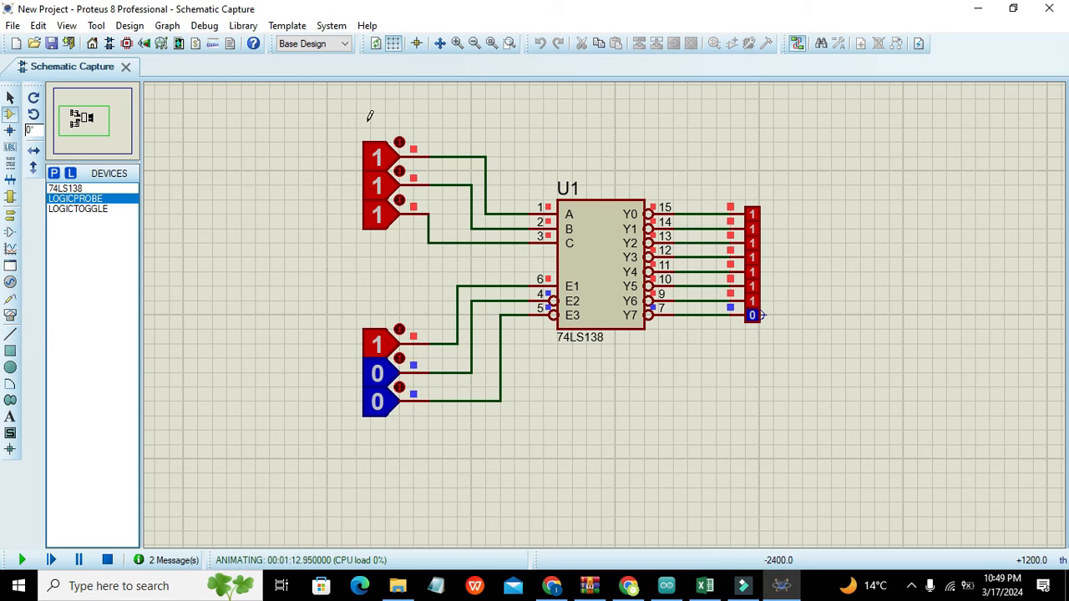
mouse_move(315, 170)
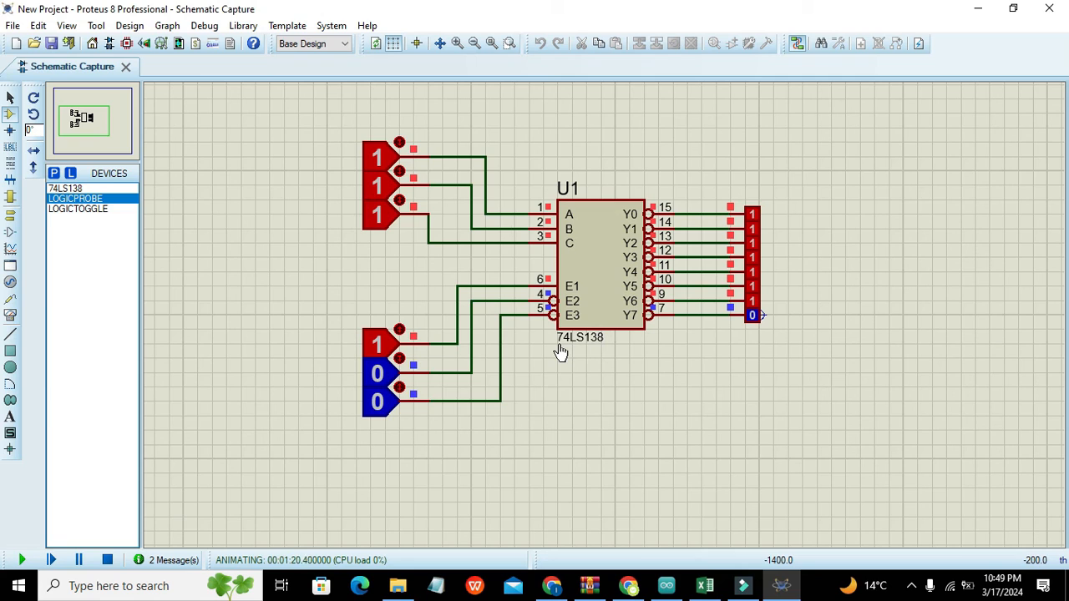
mouse_move(593, 351)
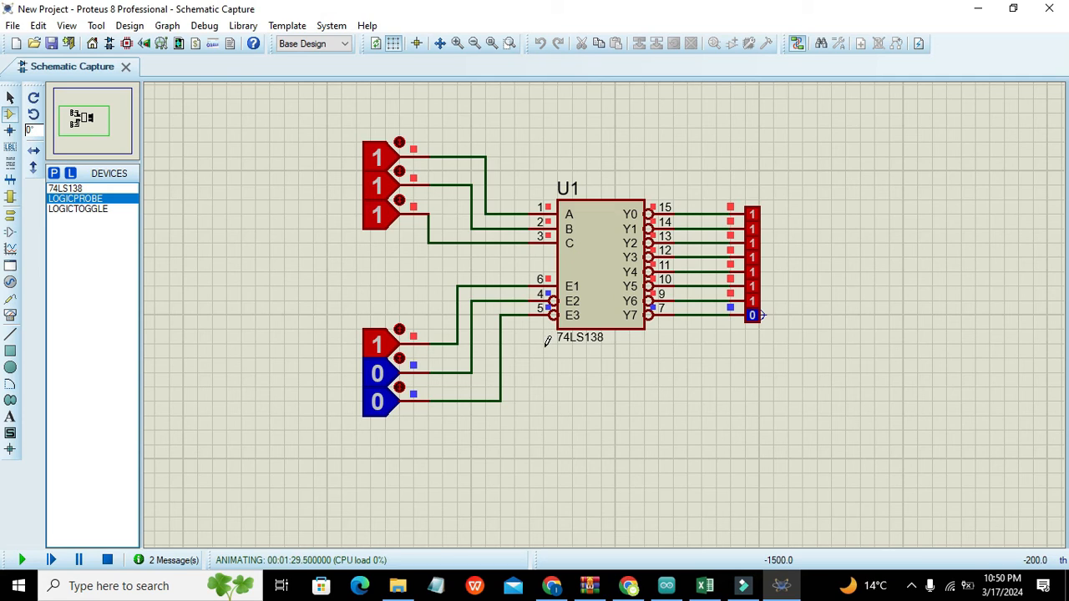
mouse_move(589, 326)
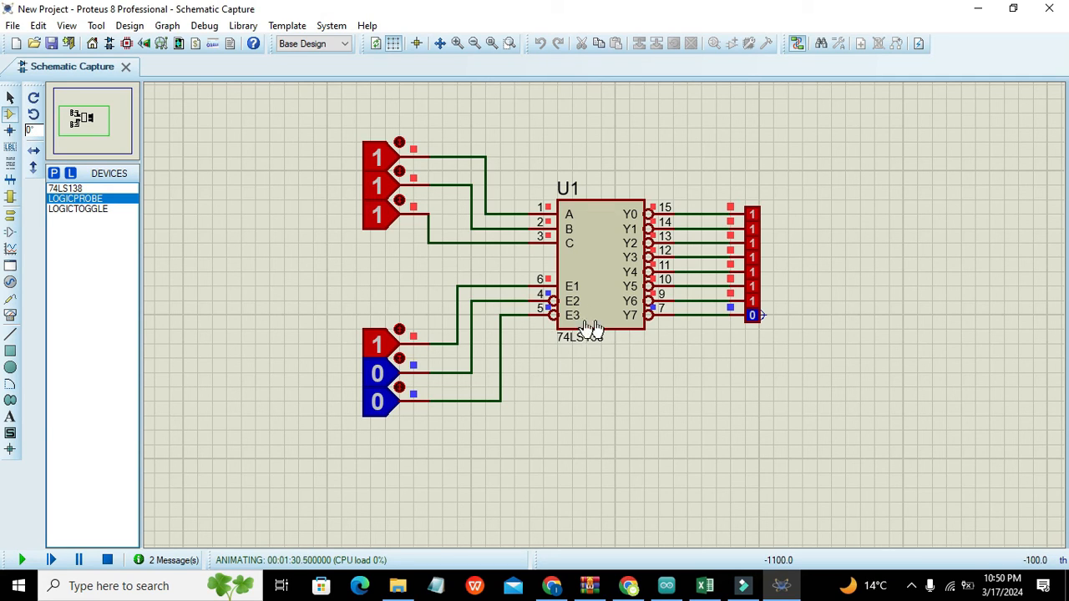
mouse_move(422, 282)
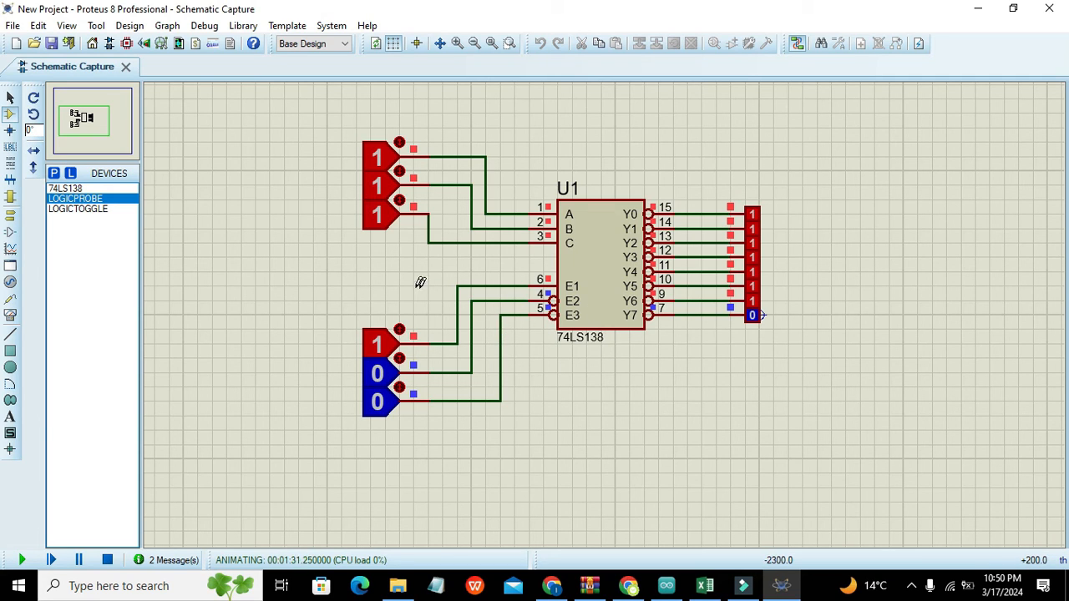